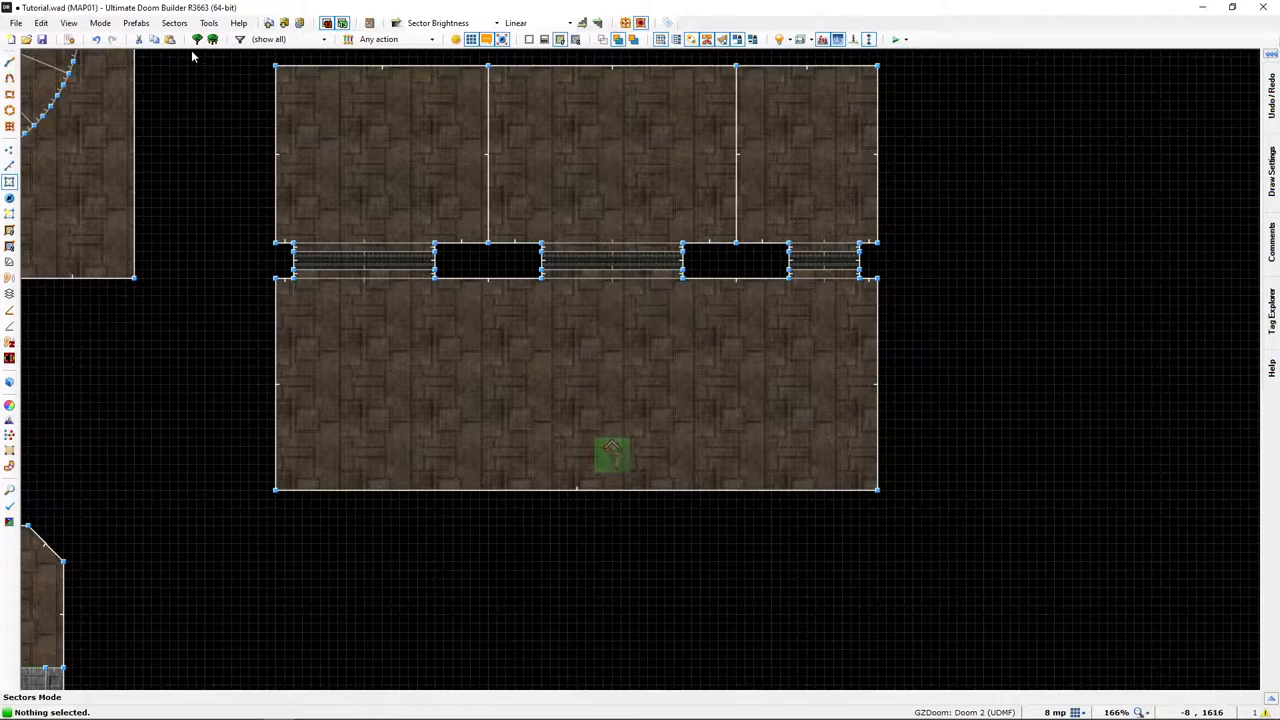
pyautogui.moveTo(197, 42)
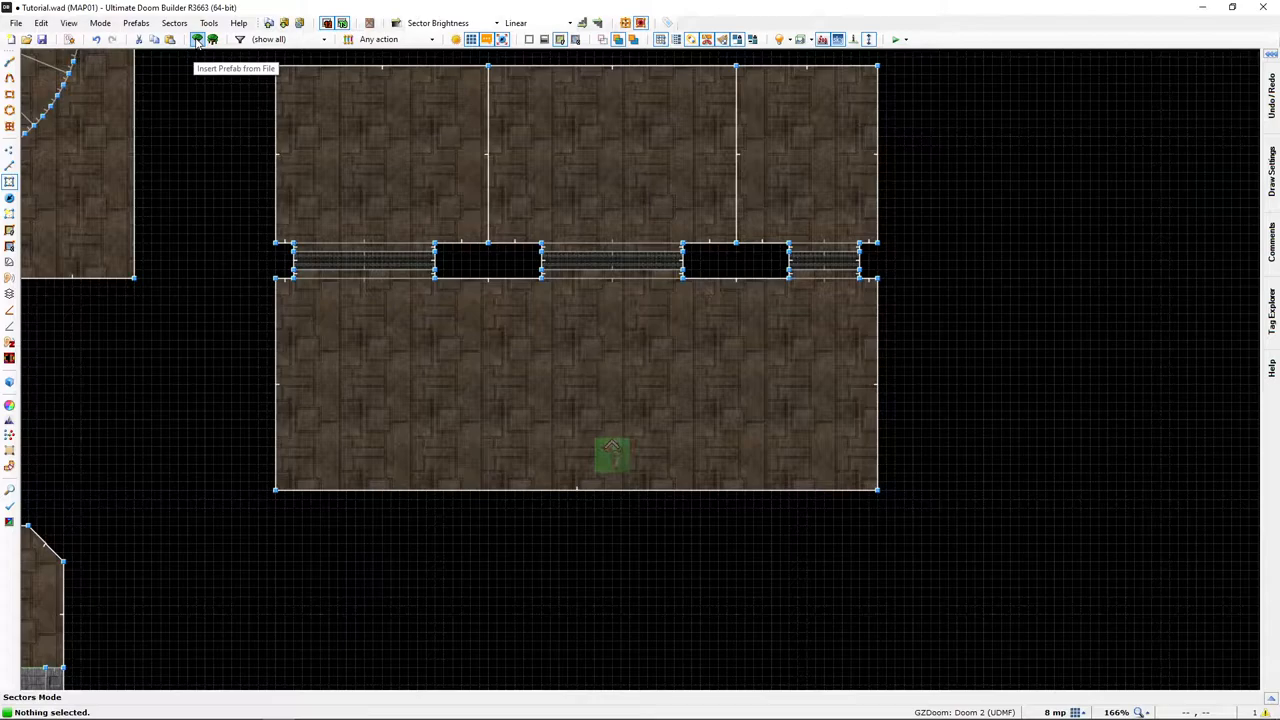
# Open the Insert Prefab from File browser to reach the Sliding doors folders
pyautogui.click(192, 41)
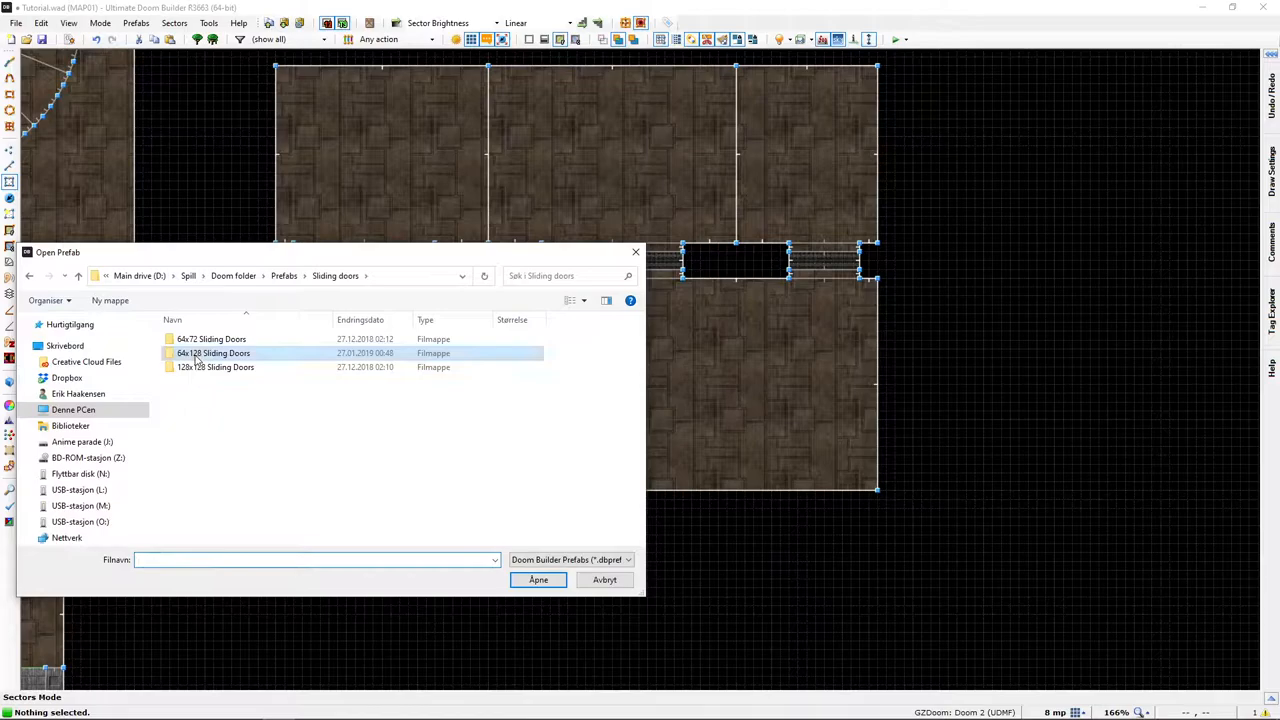
# Open 128x128 Sliding Doors and select 'Sliding Door PolyObject 128x128 Left E-W.dbprefab'
pyautogui.click(211, 339)
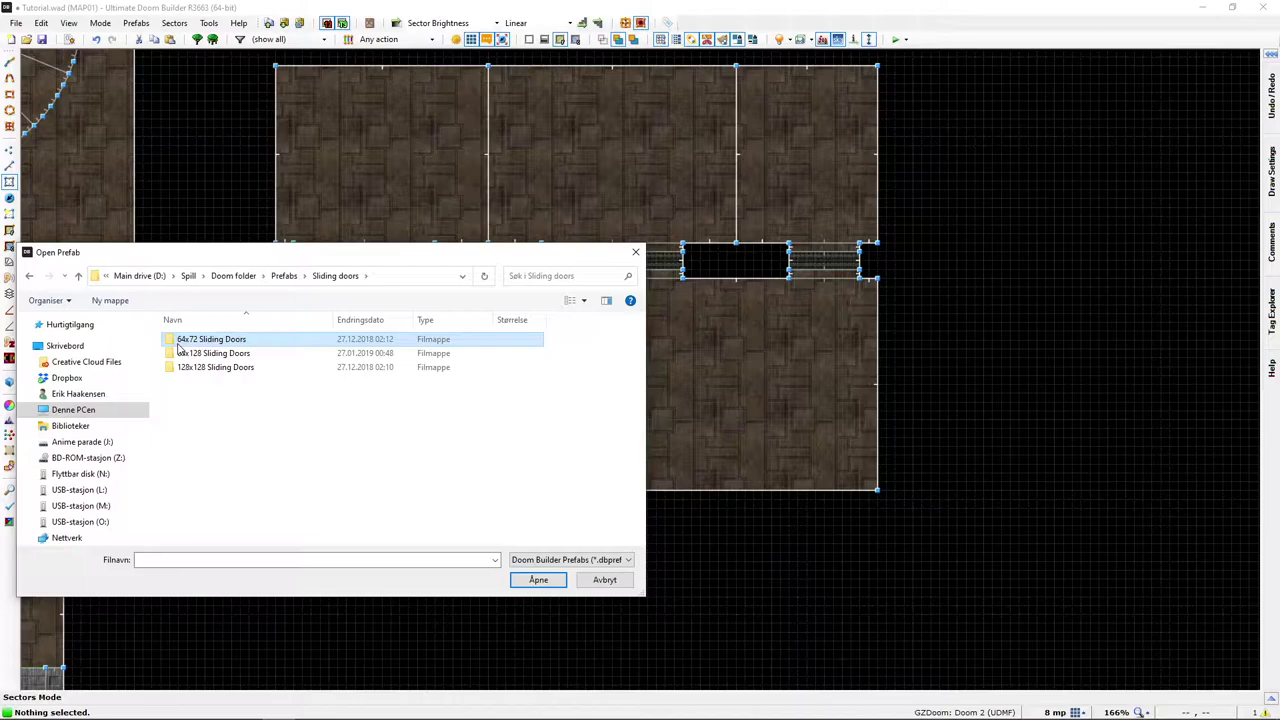
pyautogui.moveTo(195, 345)
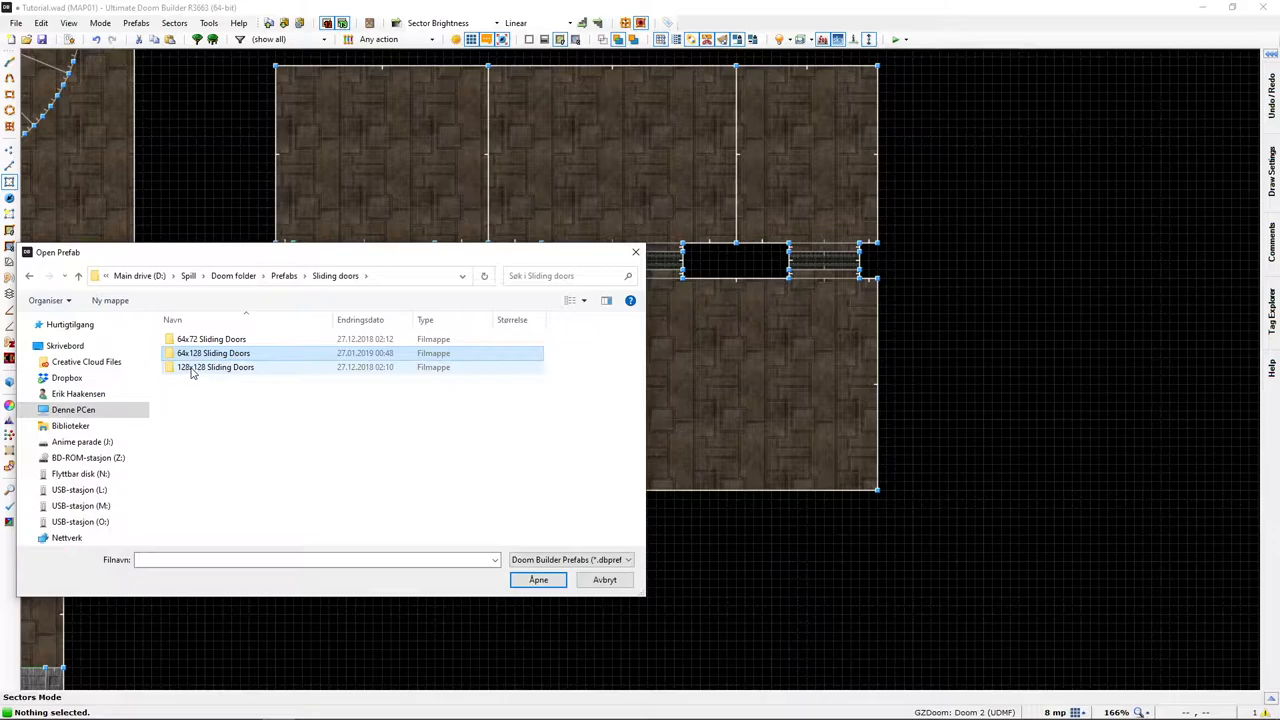
pyautogui.doubleClick(214, 367)
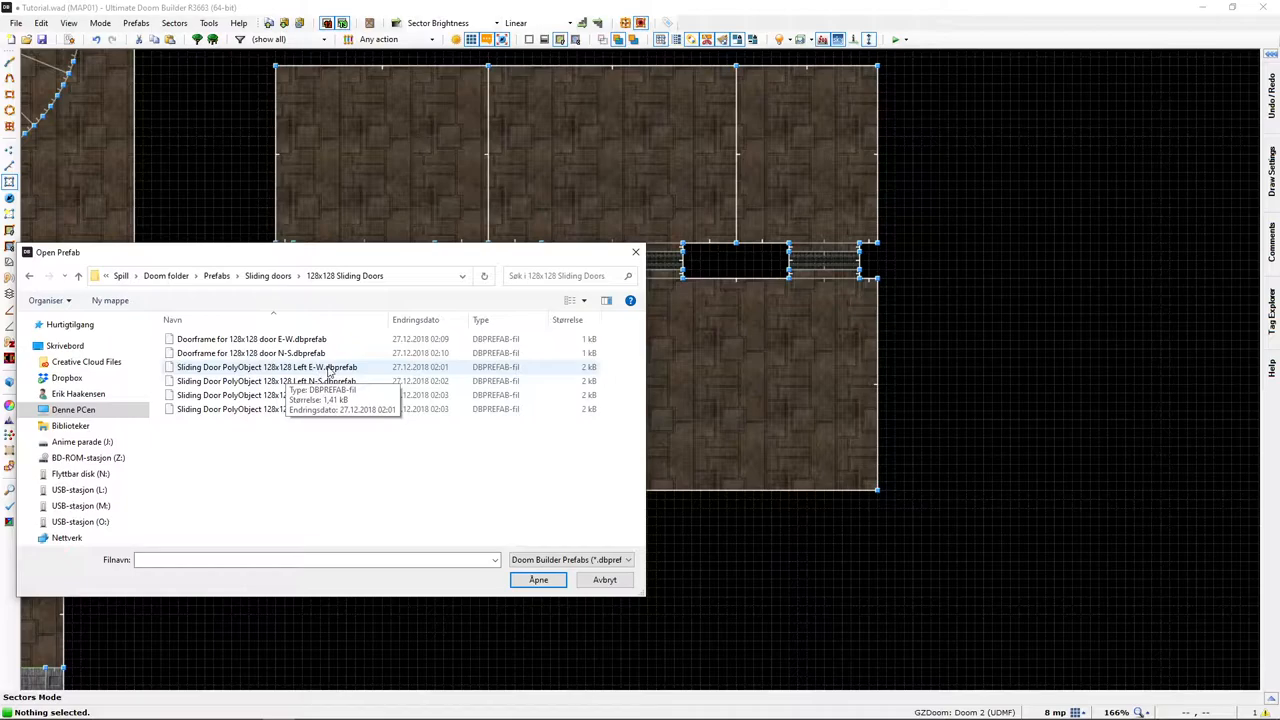
pyautogui.moveTo(360, 485)
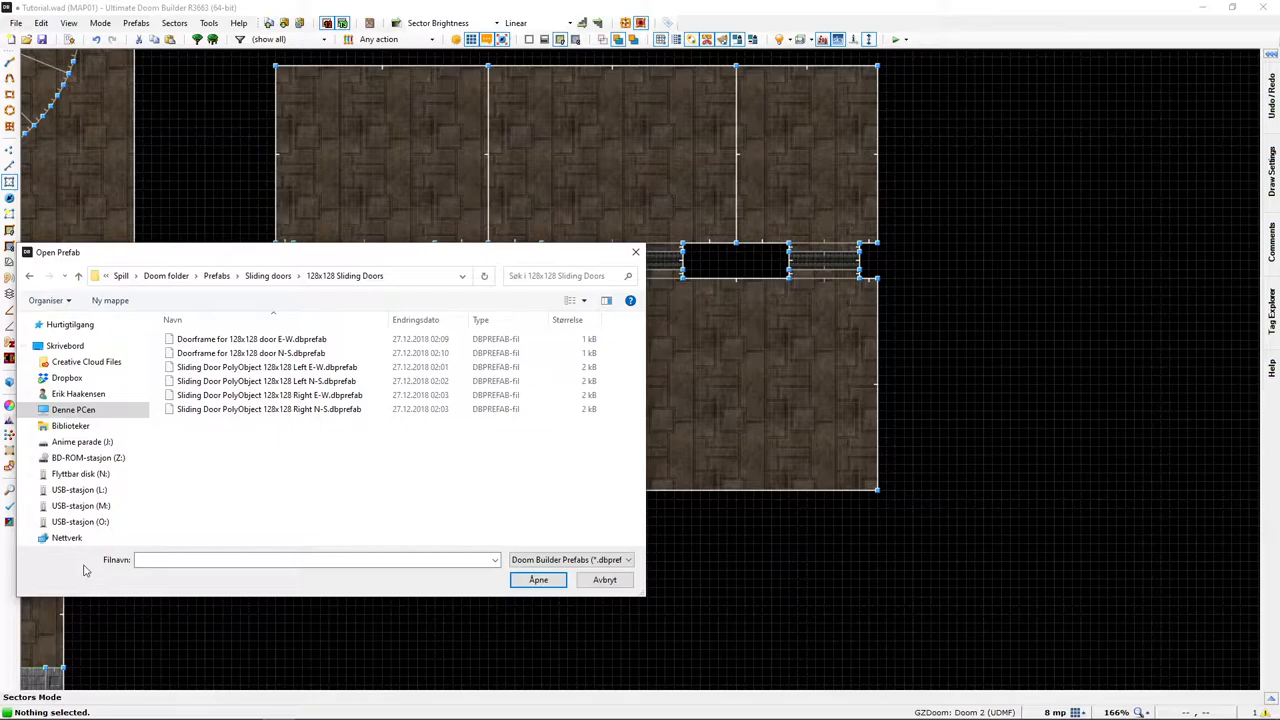
pyautogui.click(267, 367)
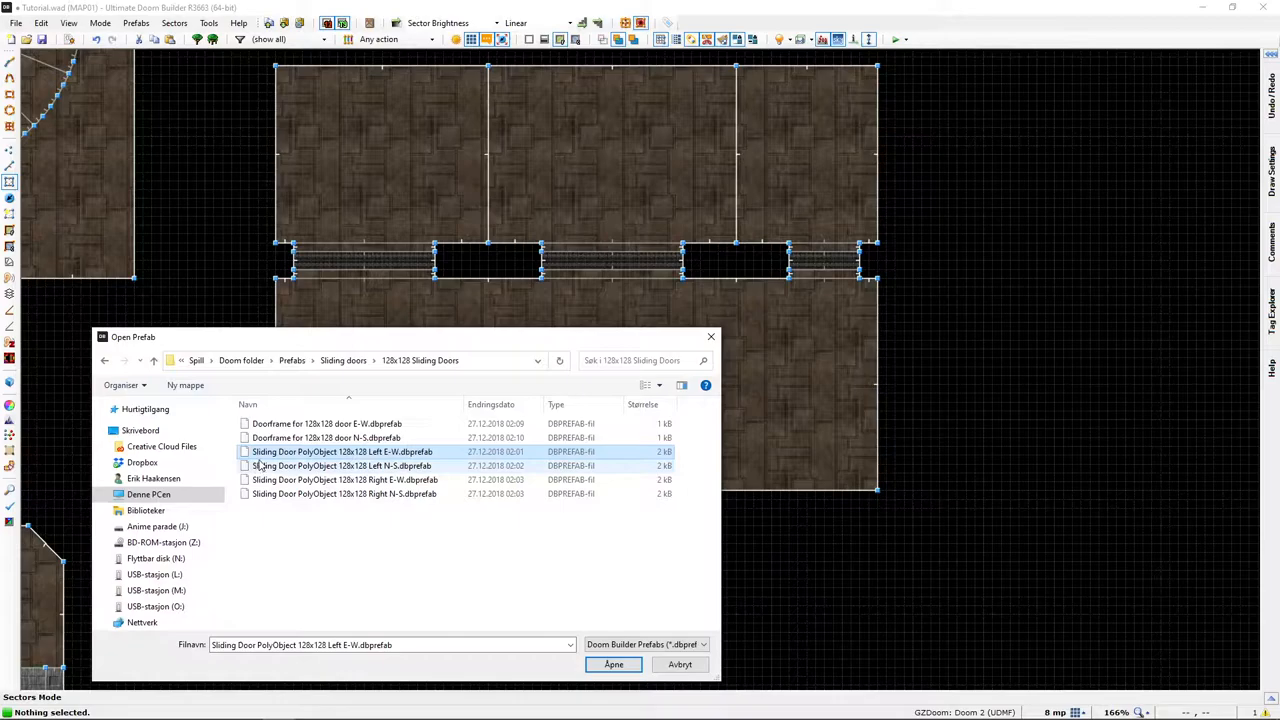
# Load the Left E-W sliding door prefab and place it in empty map space
pyautogui.click(612, 664)
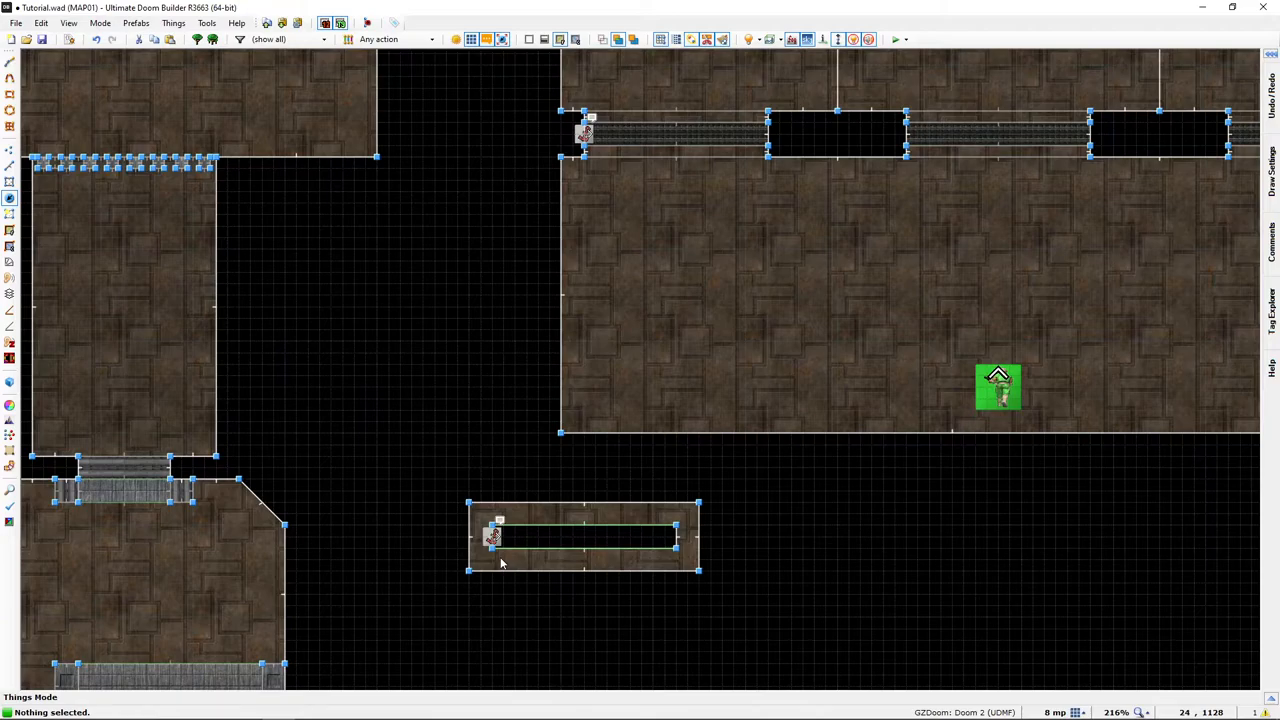
# Set a new angle on the door's Polyobject Anchor and check another door's start spot angle
pyautogui.doubleClick(495, 535)
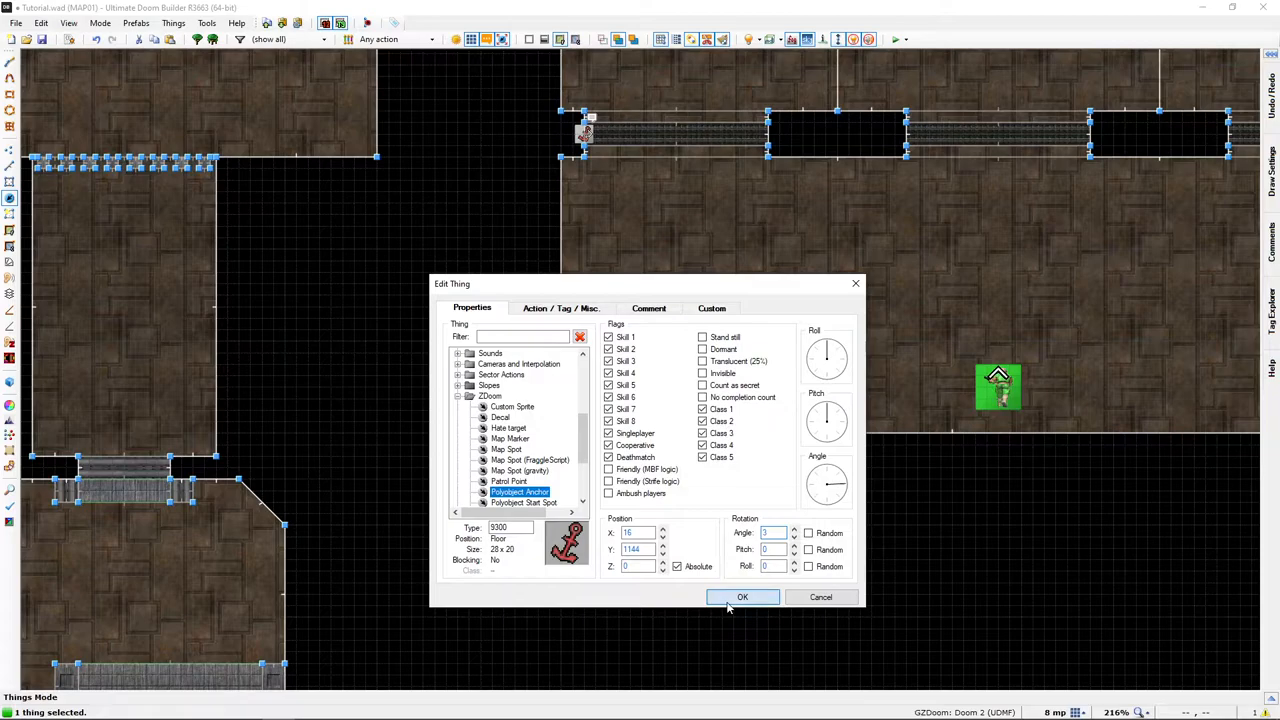
pyautogui.click(524, 491)
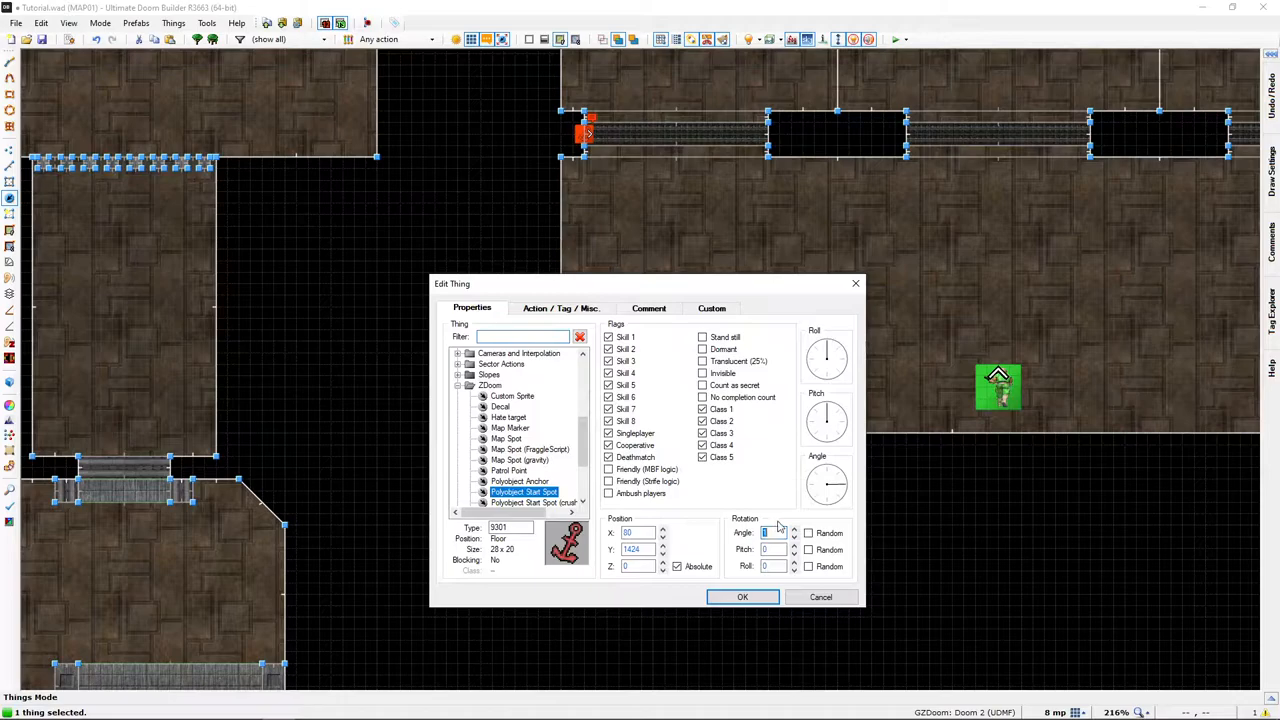
pyautogui.click(742, 597)
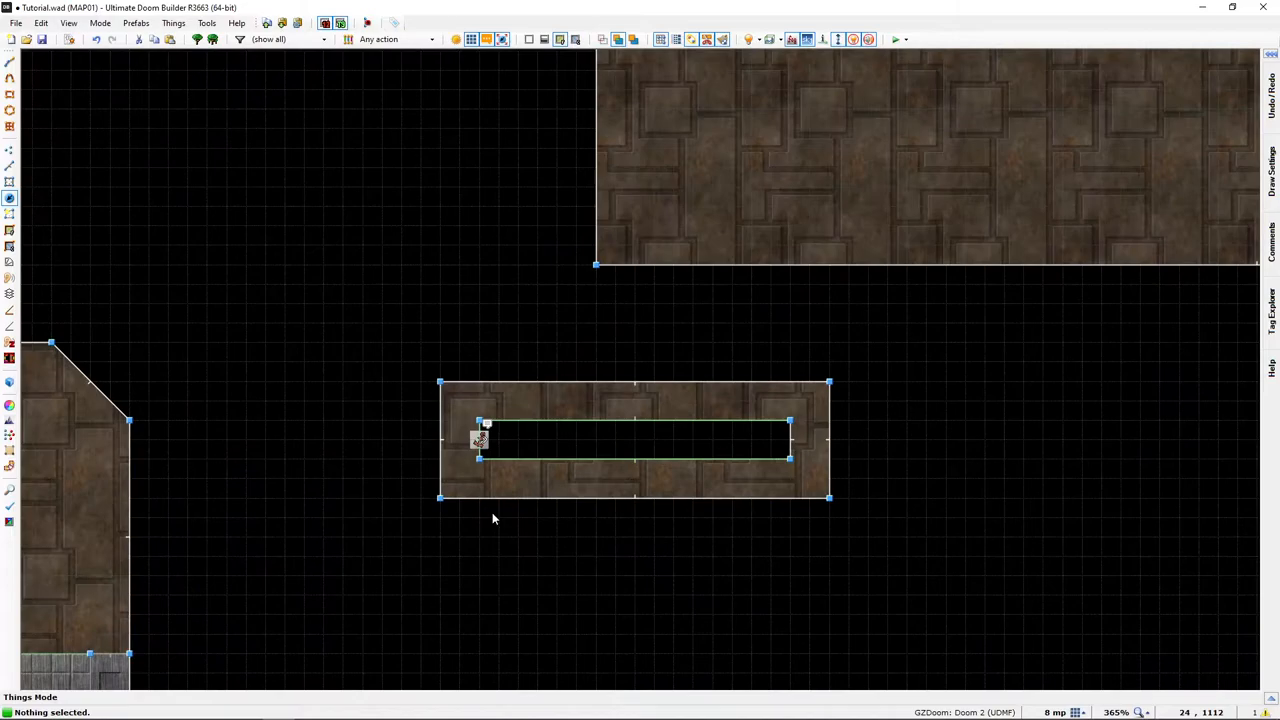
pyautogui.doubleClick(610, 430)
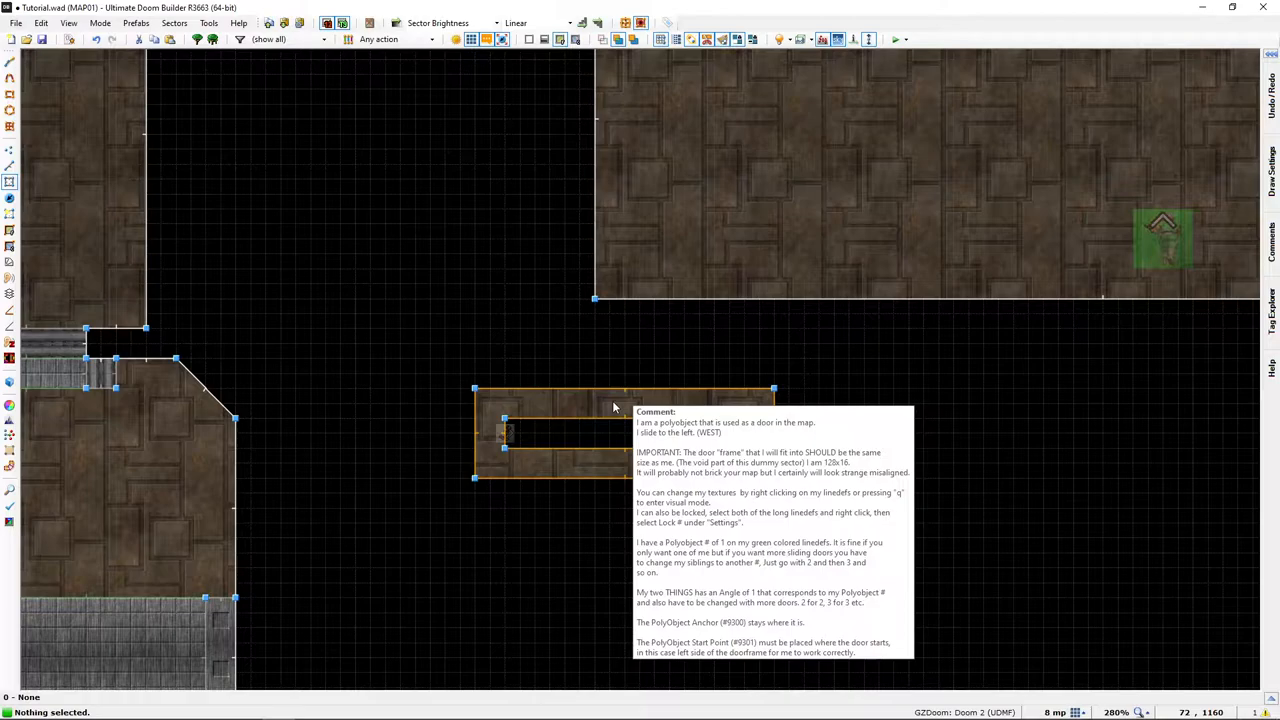
pyautogui.moveTo(937, 518)
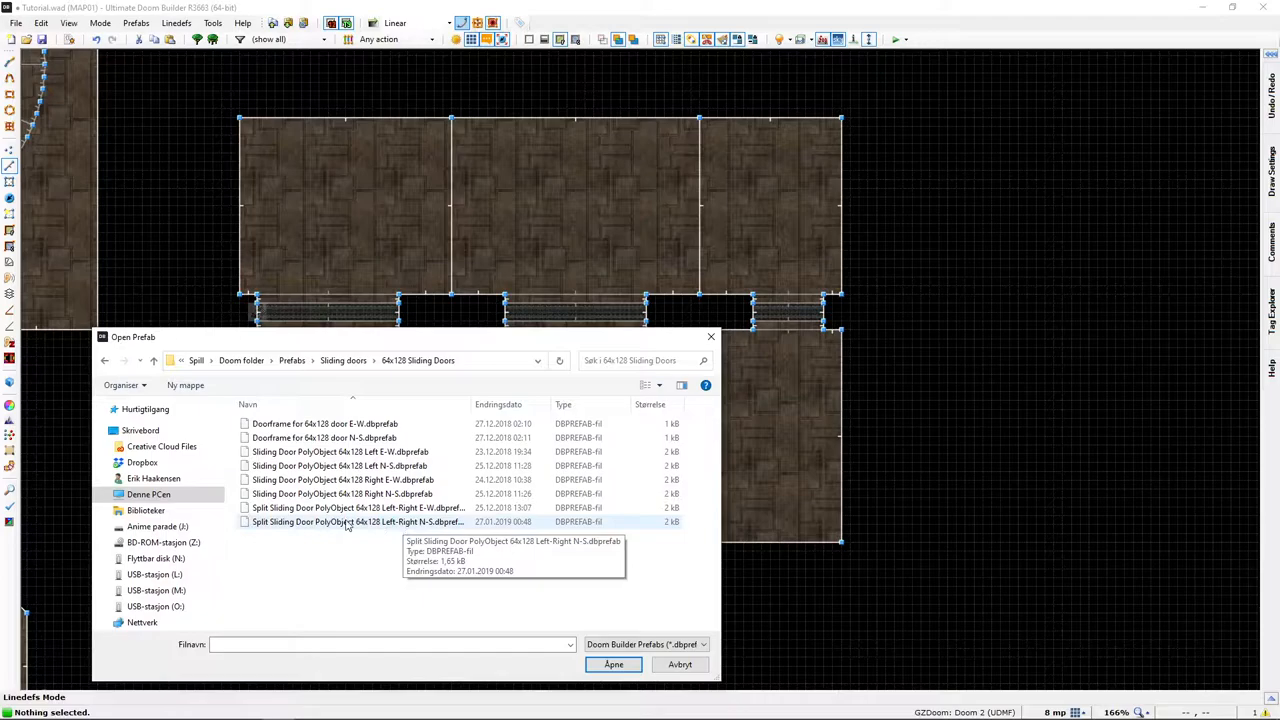
pyautogui.moveTo(310, 480)
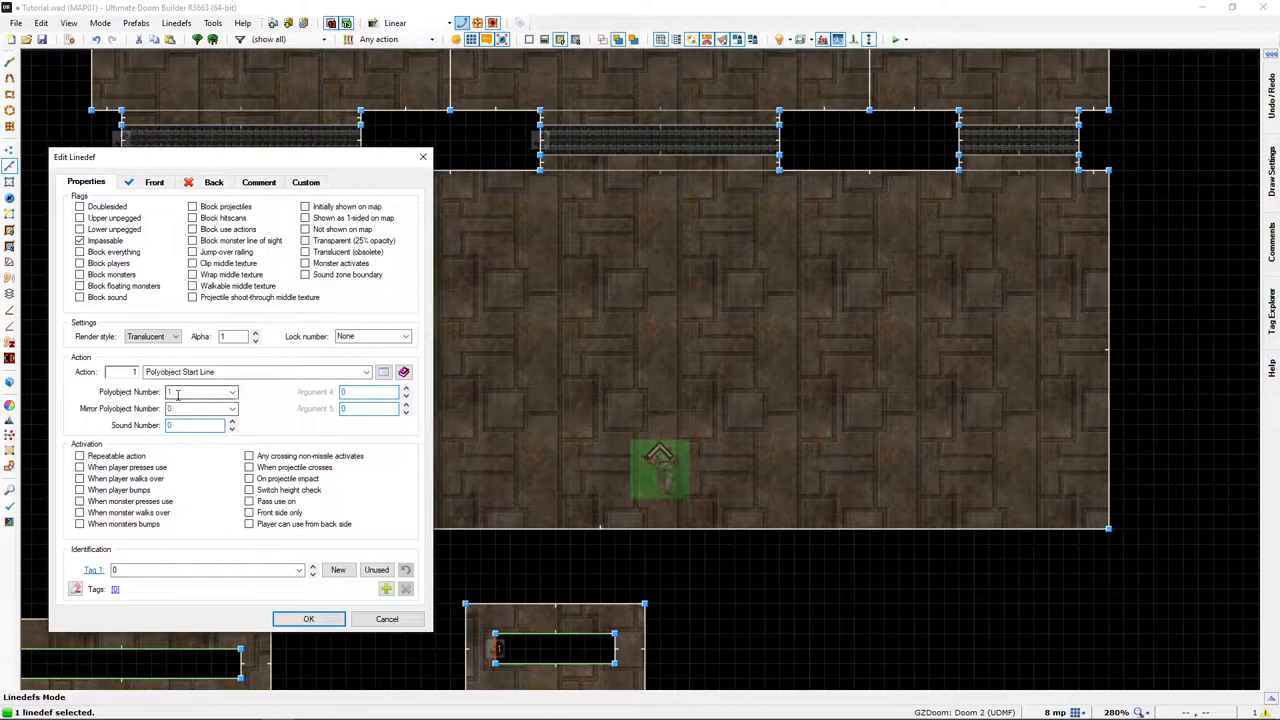
# Give the start line and both Door Slide lines a new, unused polyobject number
pyautogui.click(308, 619)
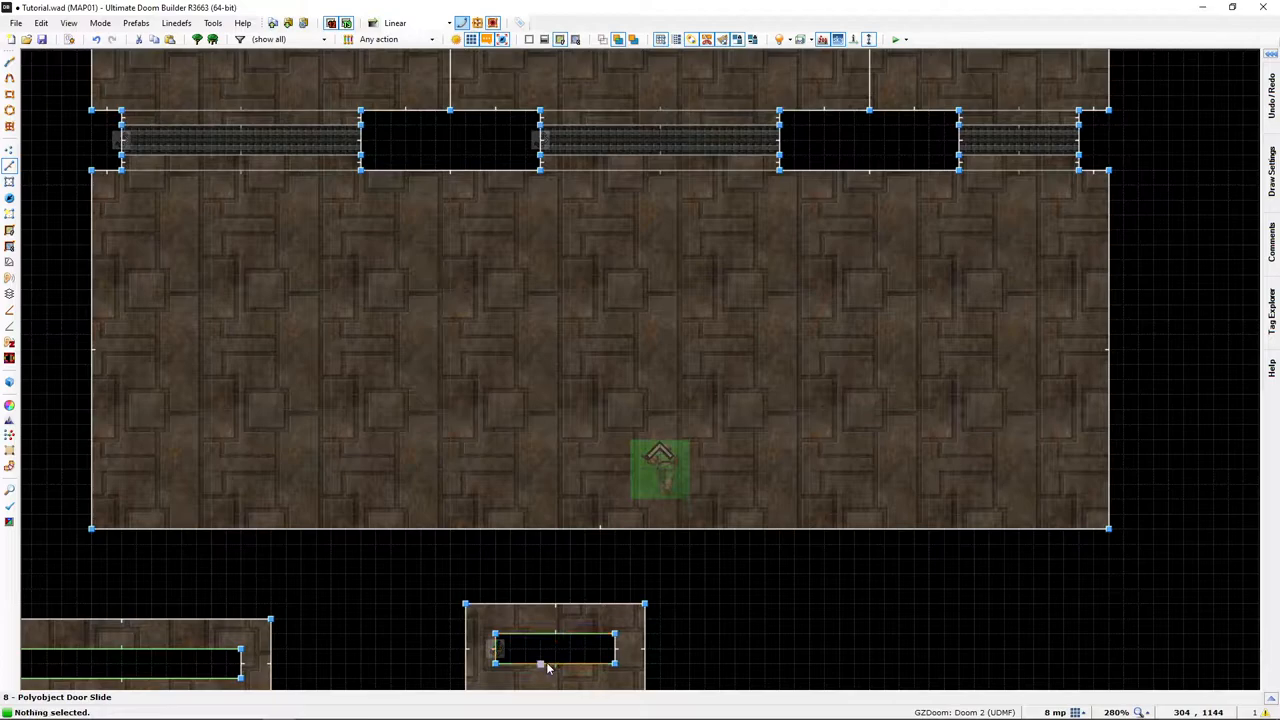
pyautogui.doubleClick(537, 666)
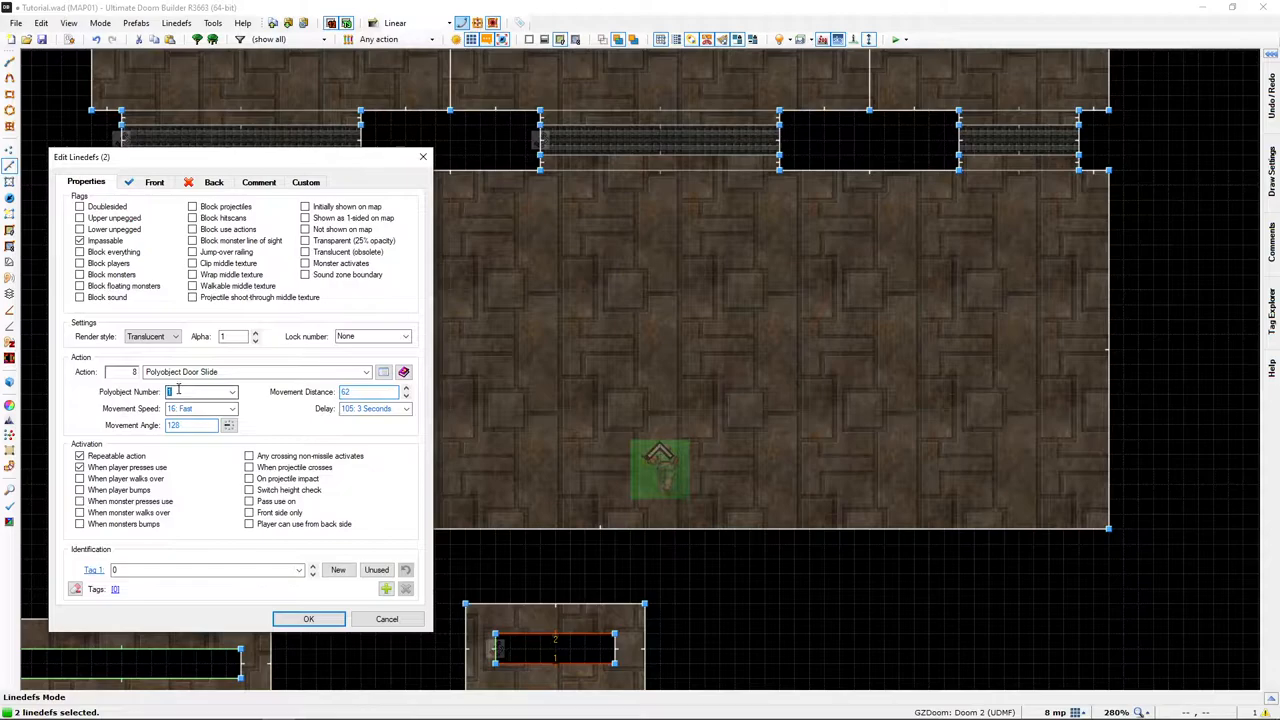
pyautogui.click(308, 618)
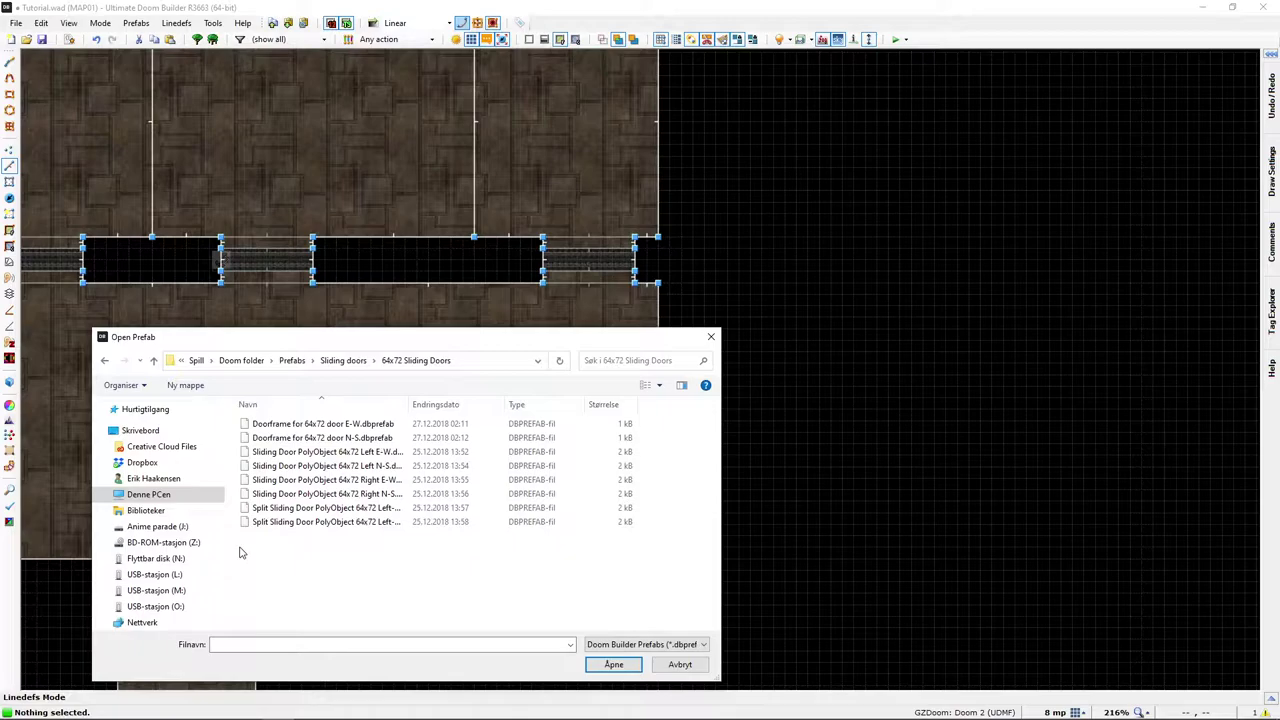
# Insert 'Sliding Door PolyObject 64x72 Right E-W.dbprefab' into the void below the room
pyautogui.click(327, 480)
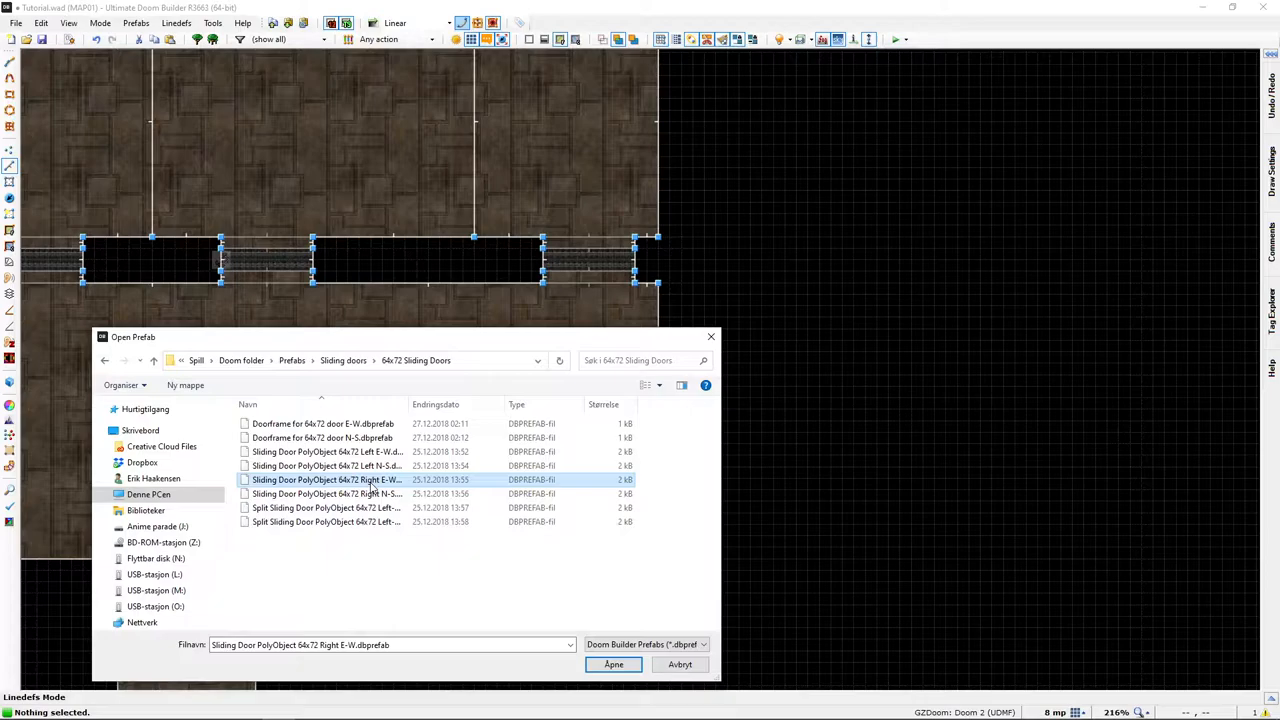
pyautogui.click(612, 664)
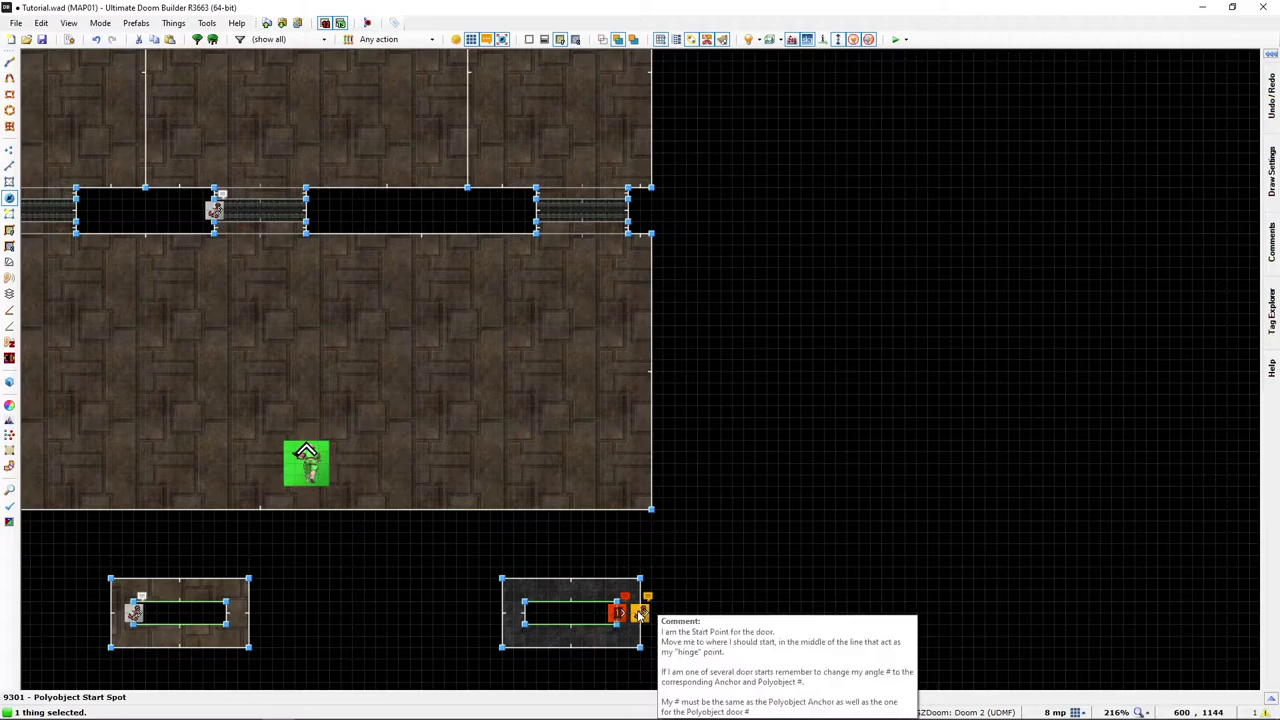
# Set the Polyobject Anchor and Start Spot angles of the 64x72 door to 5
pyautogui.doubleClick(619, 612)
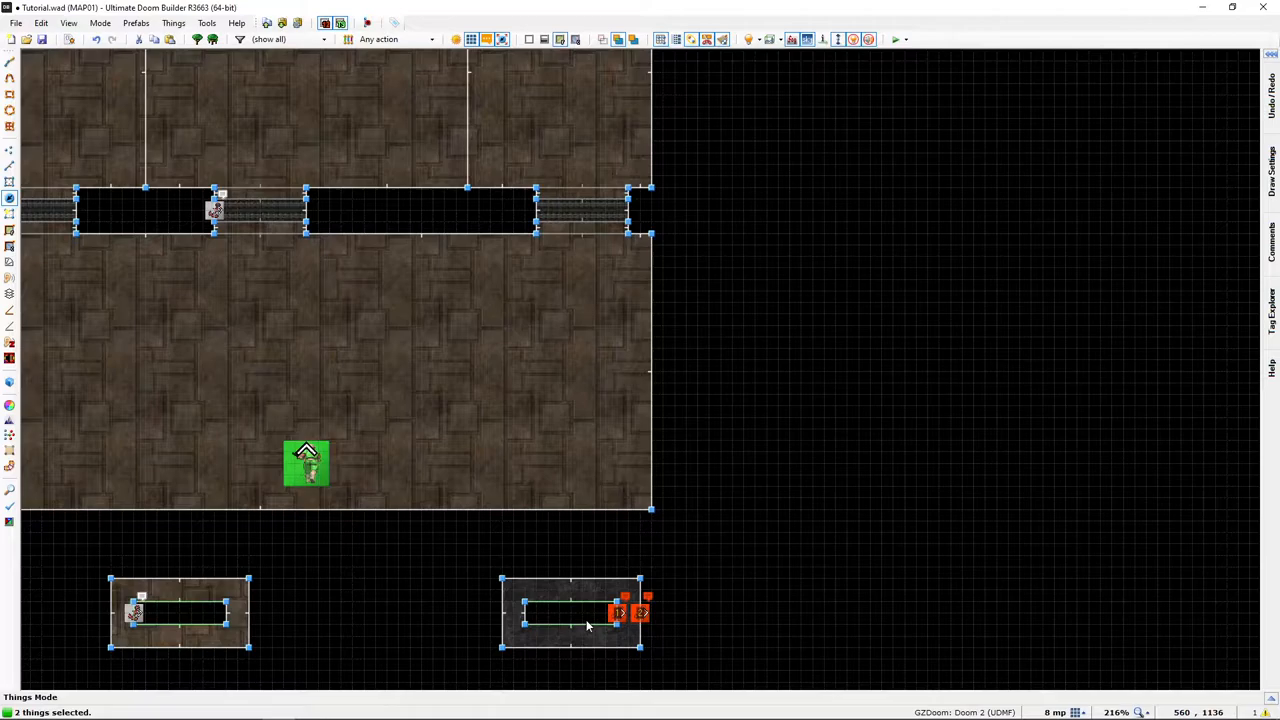
pyautogui.doubleClick(586, 625)
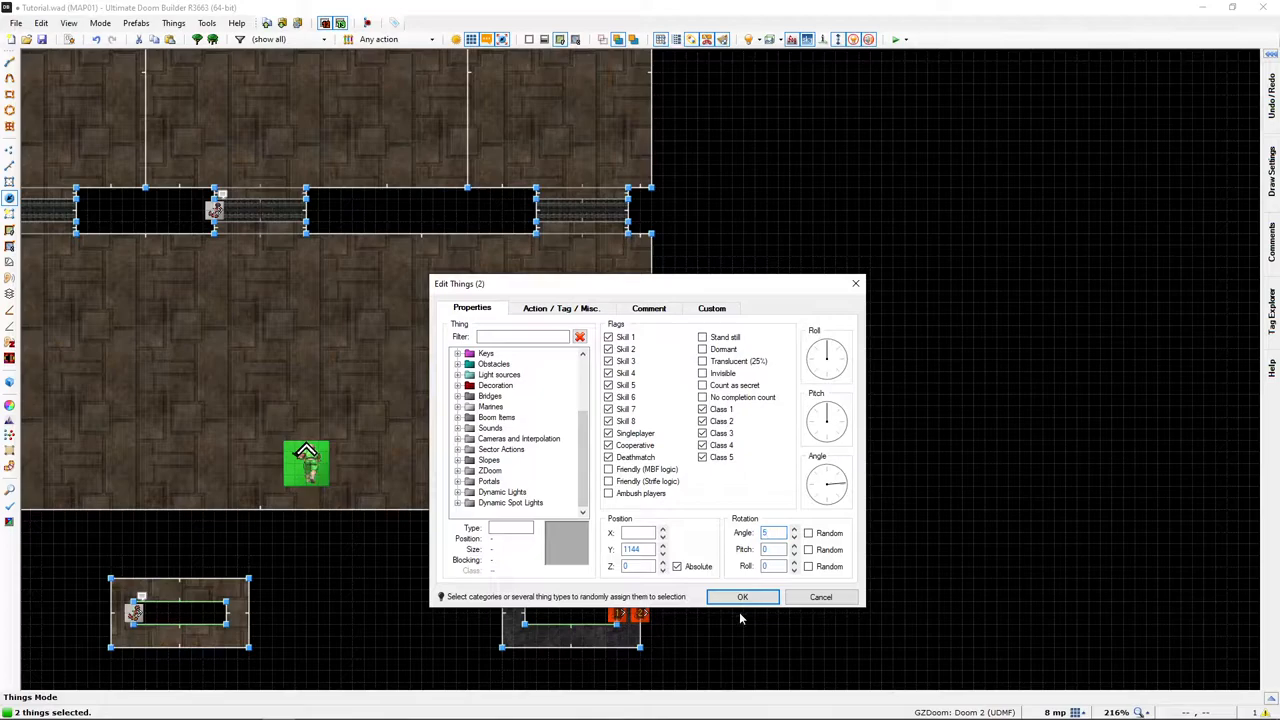
pyautogui.click(742, 597)
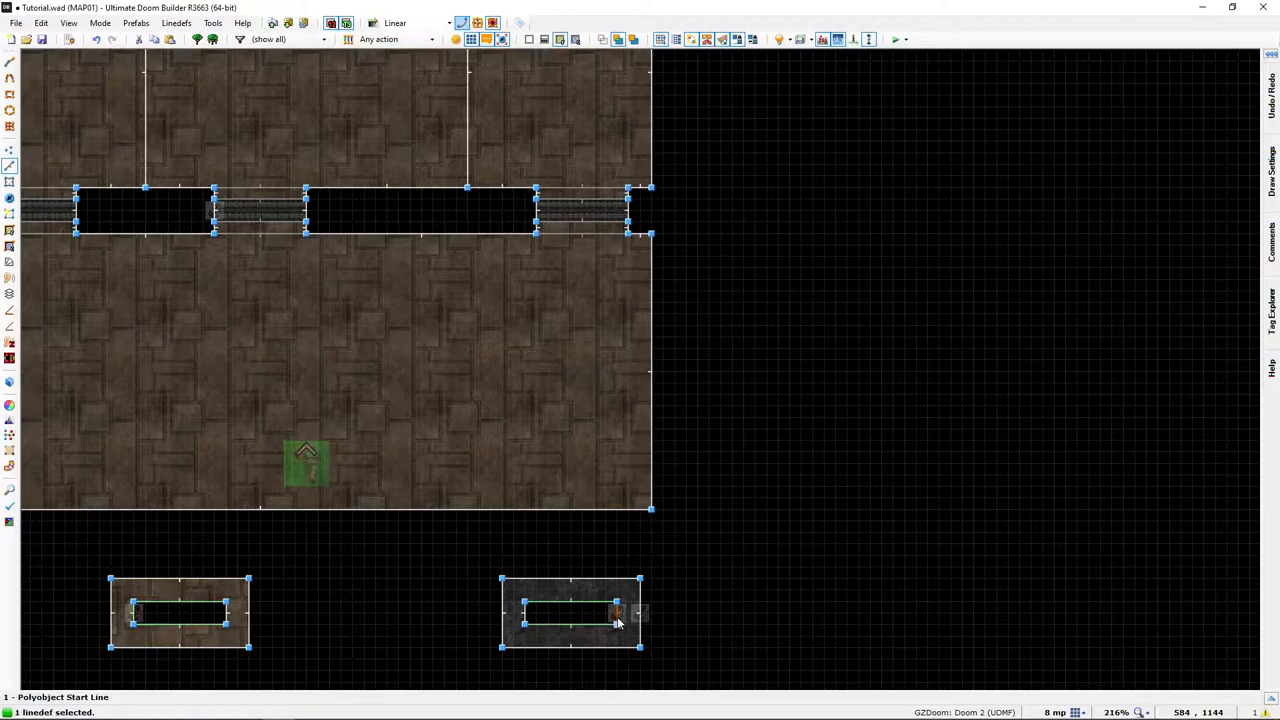